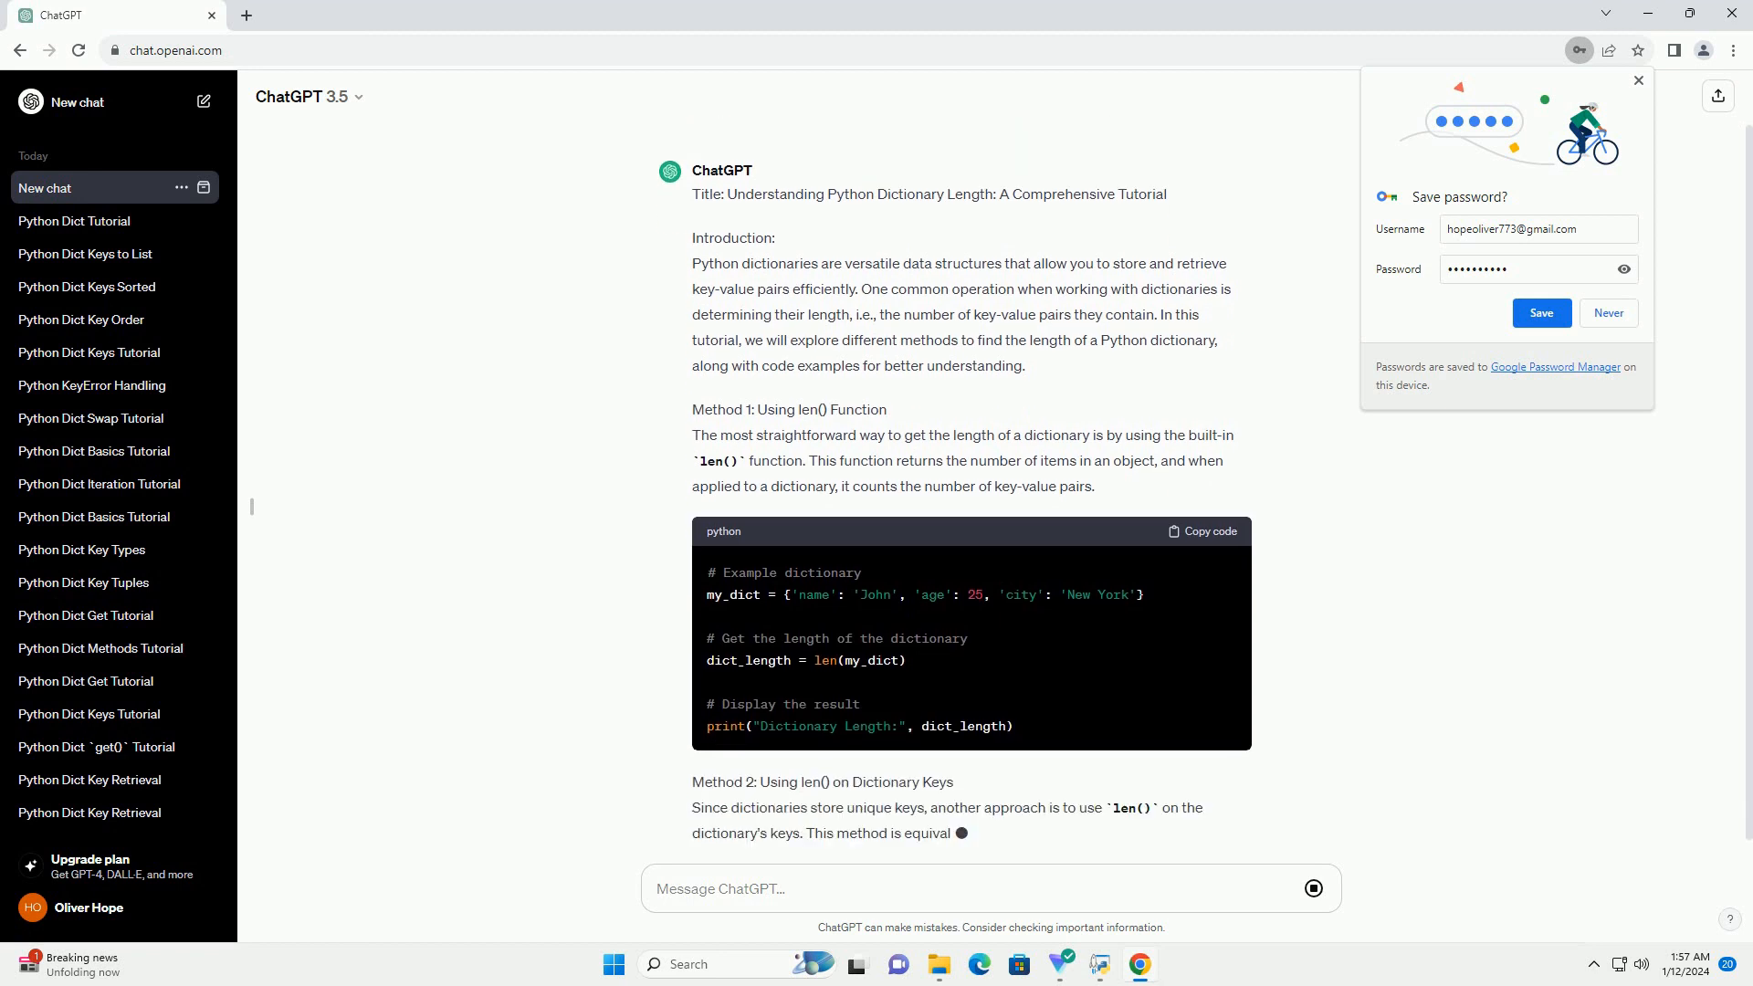
{"action": "scroll", "scroll_direction": "down", "scroll_amount": 3}
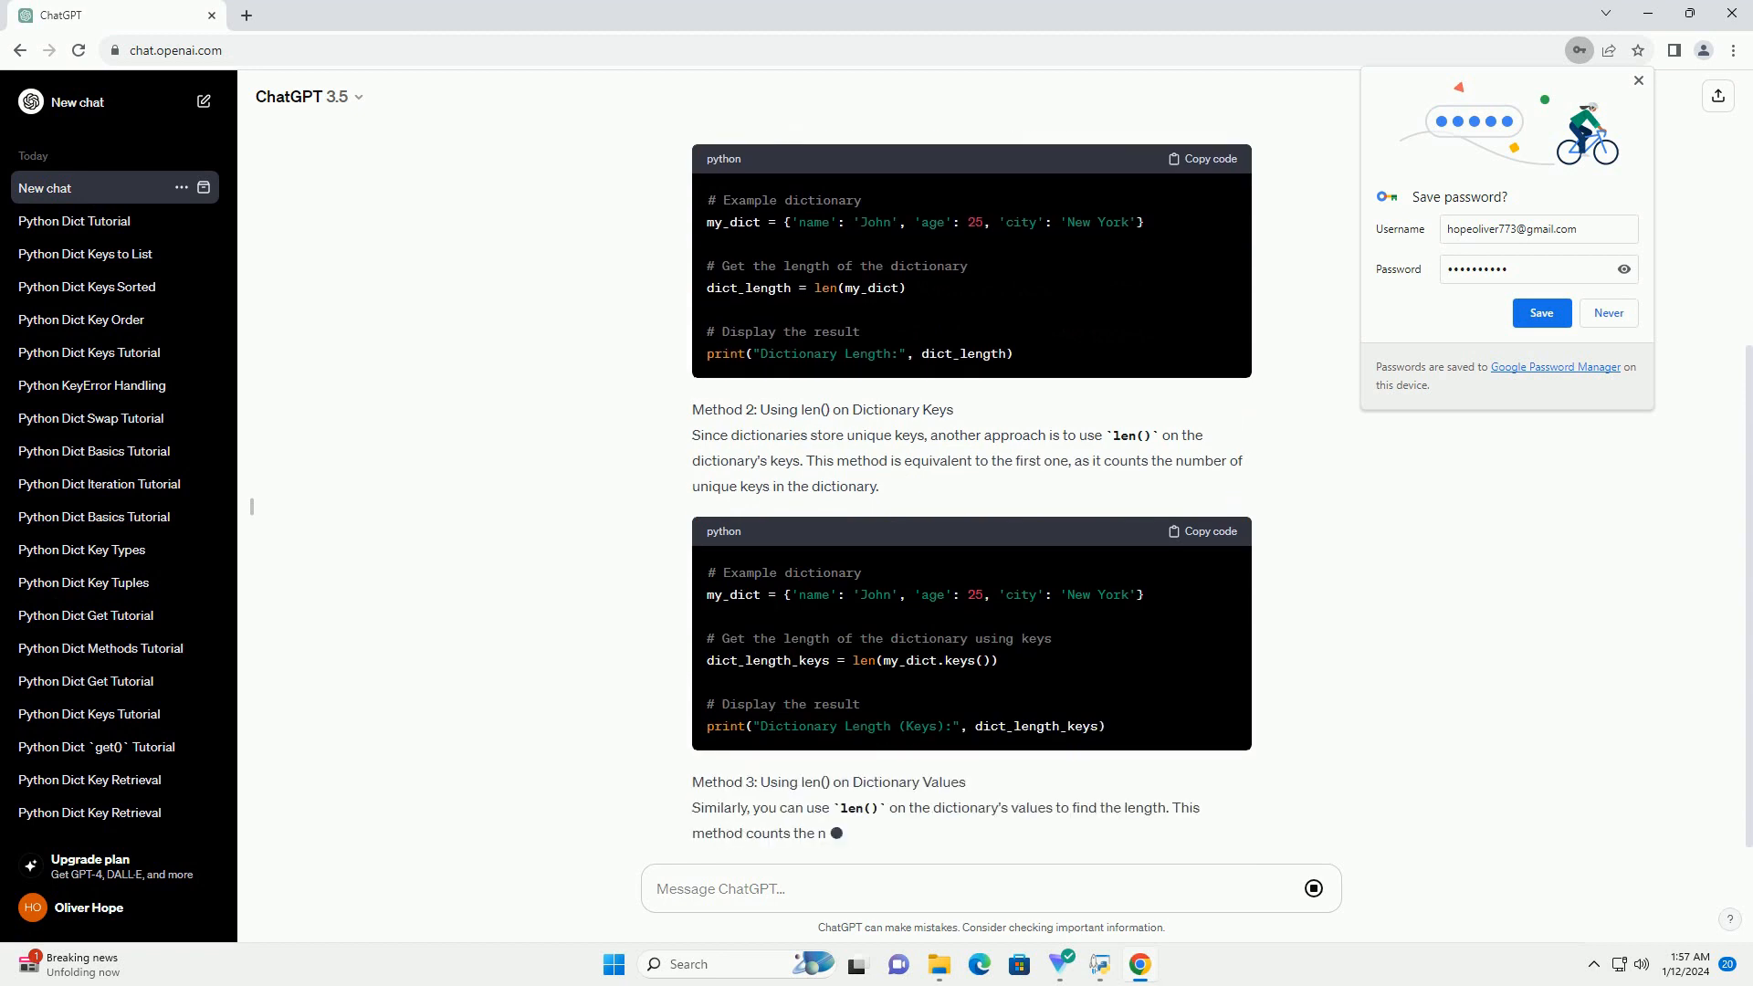
{"action": "scroll", "scroll_direction": "down", "scroll_amount": 3}
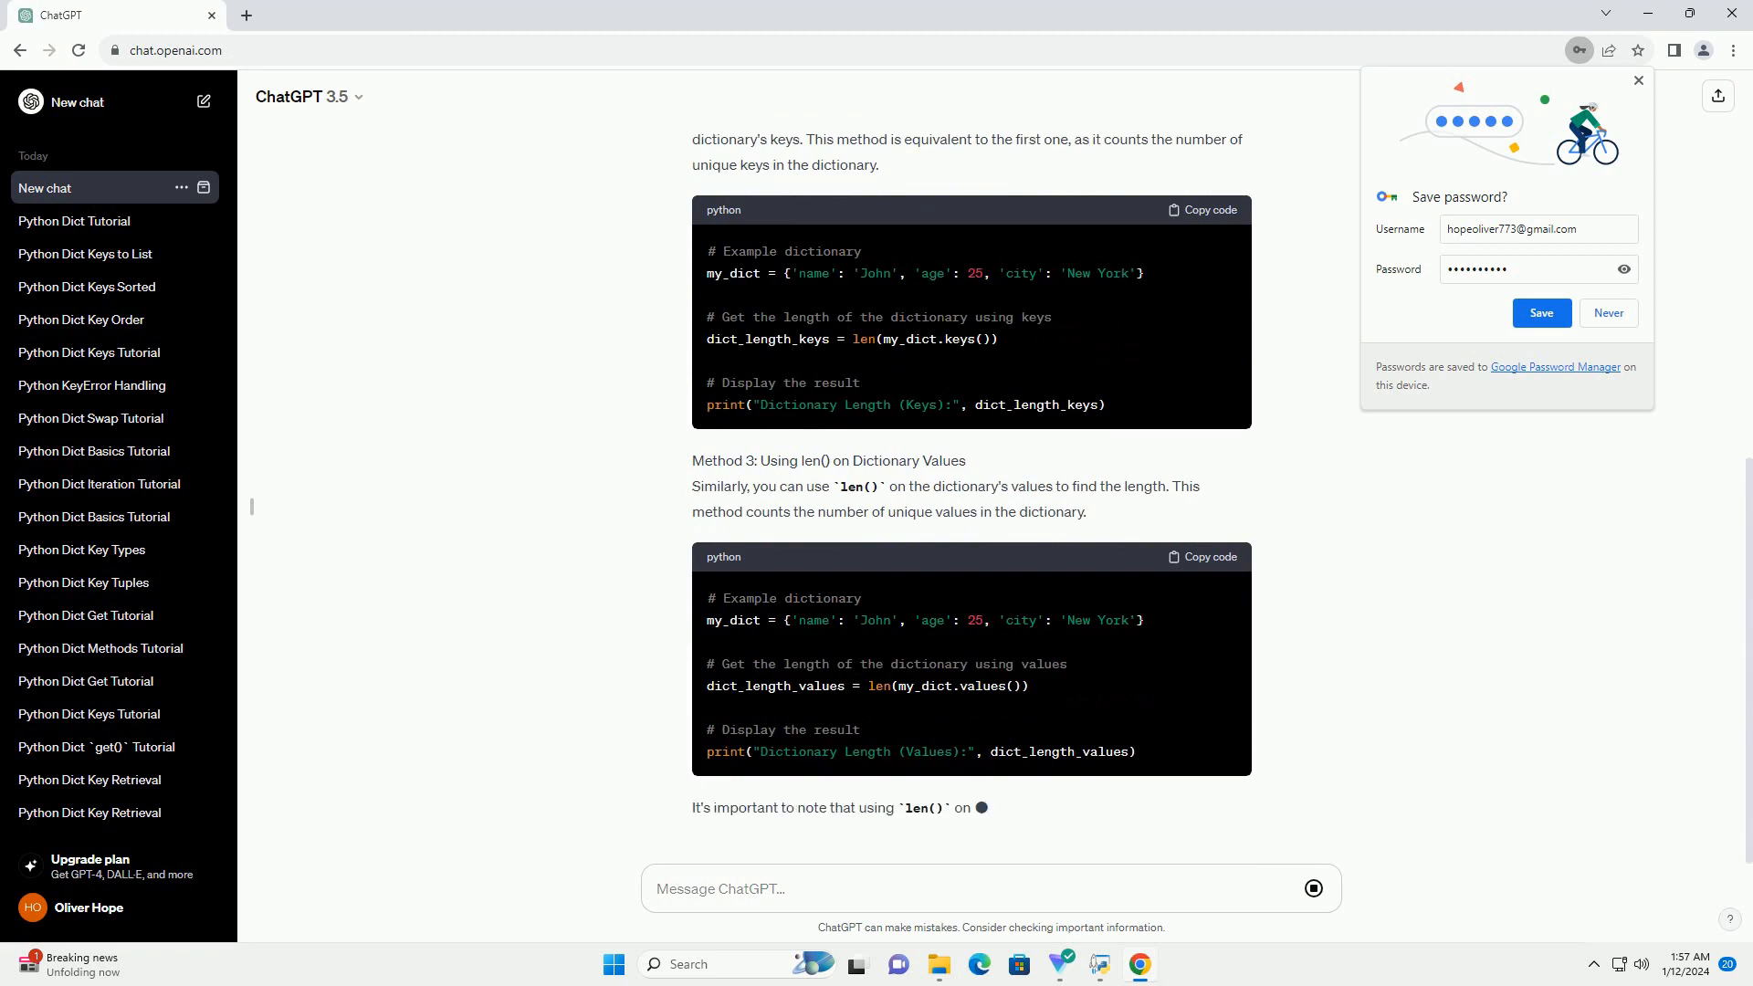
{"action": "scroll", "scroll_direction": "down", "scroll_amount": 3}
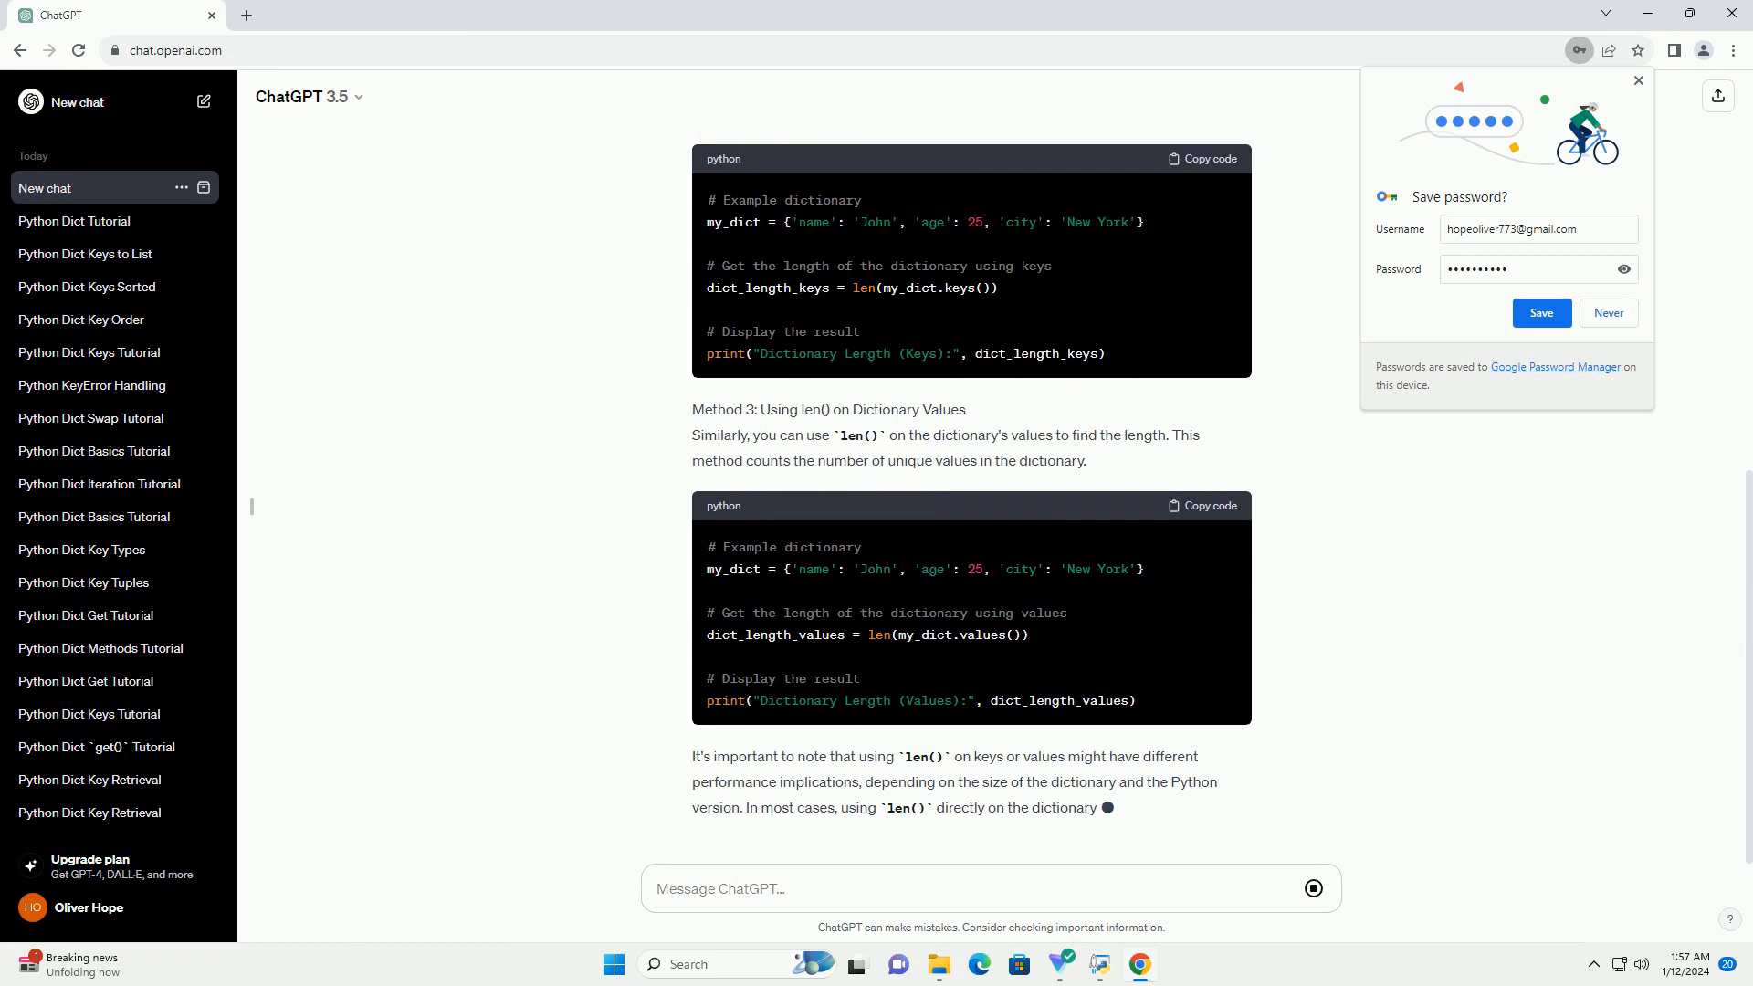
{"action": "scroll", "scroll_direction": "down", "scroll_amount": 3}
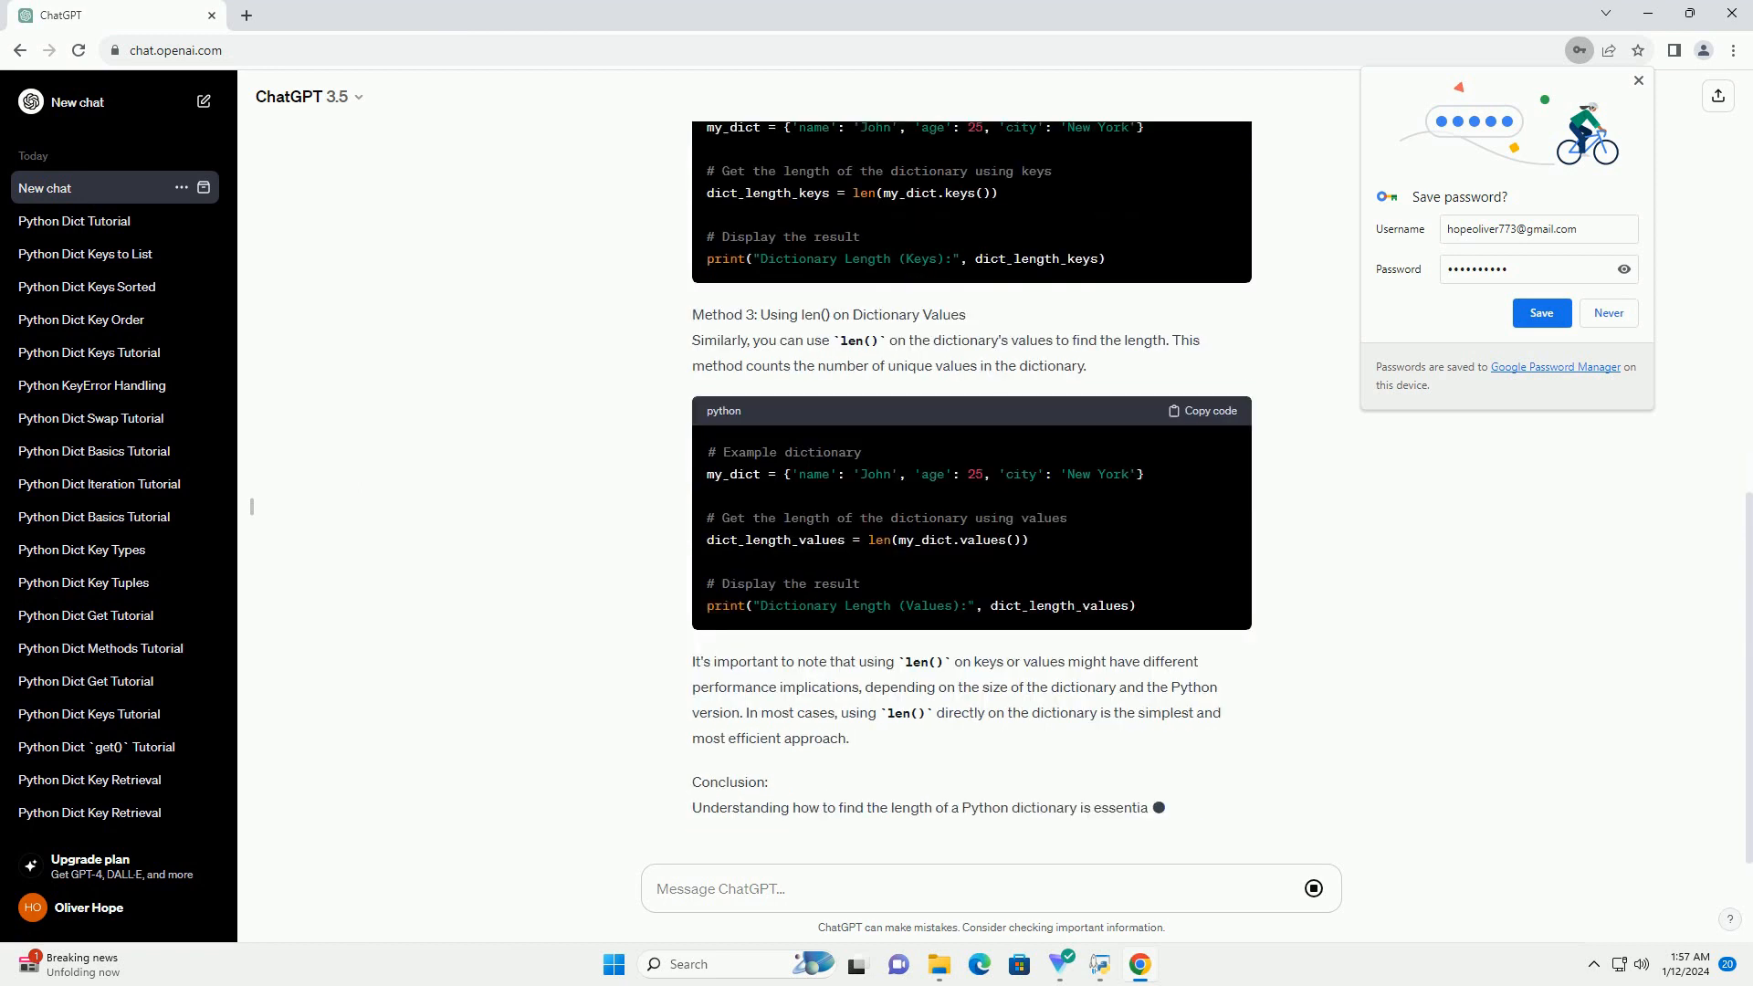